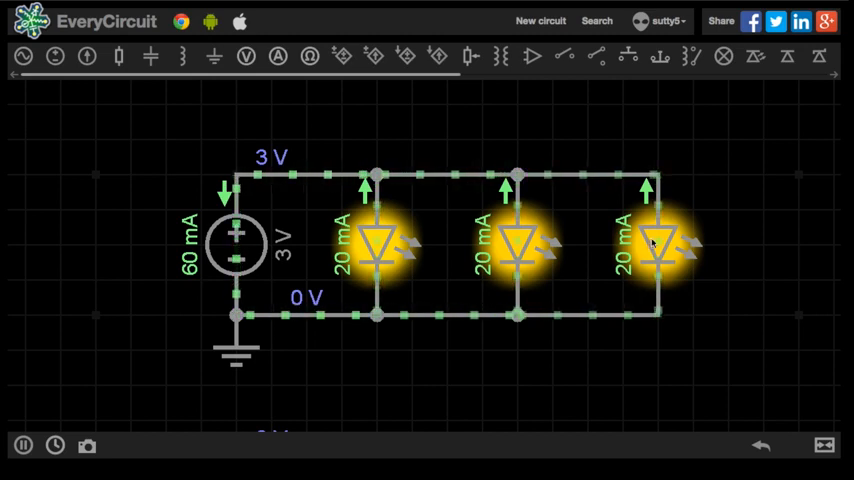
# Enter the 60 mA source current as 0.06 in the Spotlight calculator
pyautogui.click(377, 245)
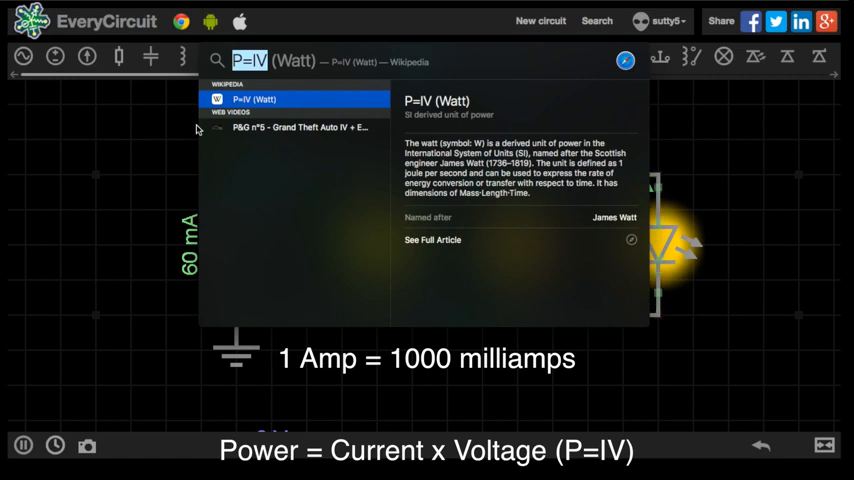
pyautogui.write('0')
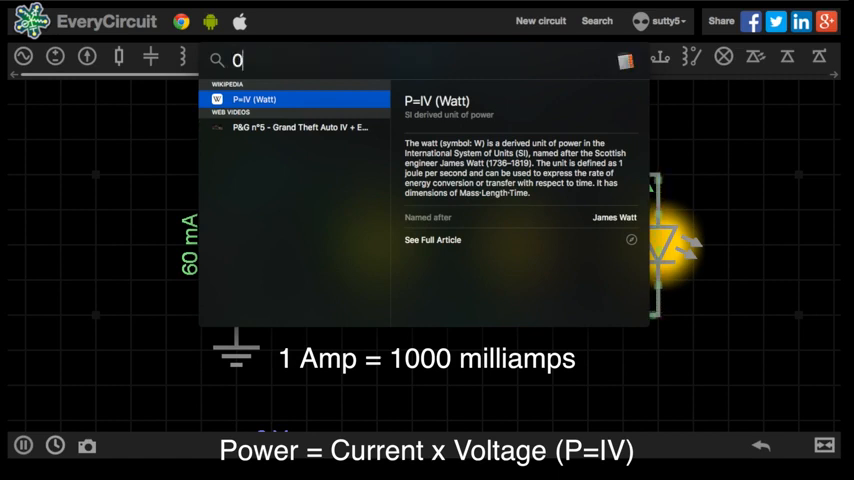
pyautogui.write('.06')
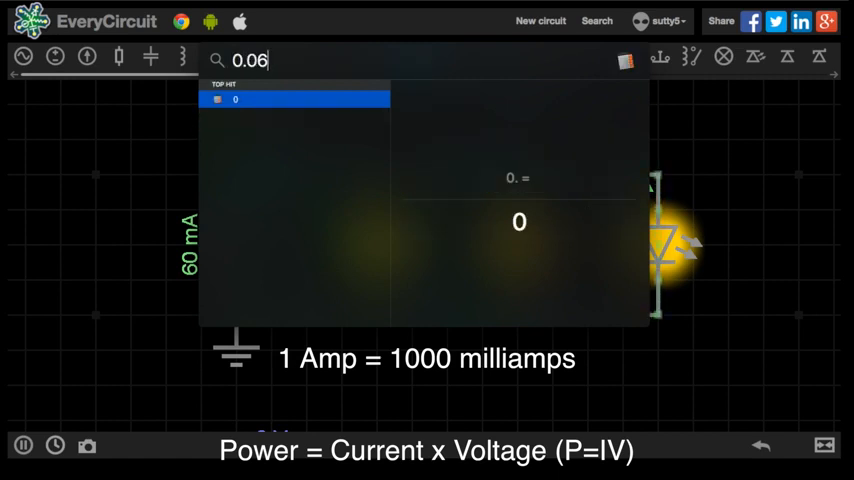